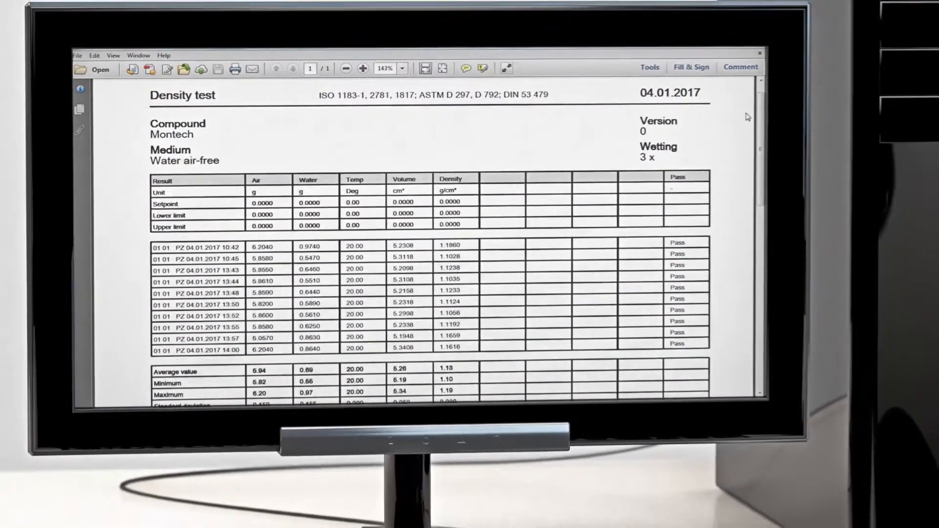
# Set the Montech specification's density test to 3 wetting cycles with Isopropanol as the medium.
pyautogui.scroll(-3)
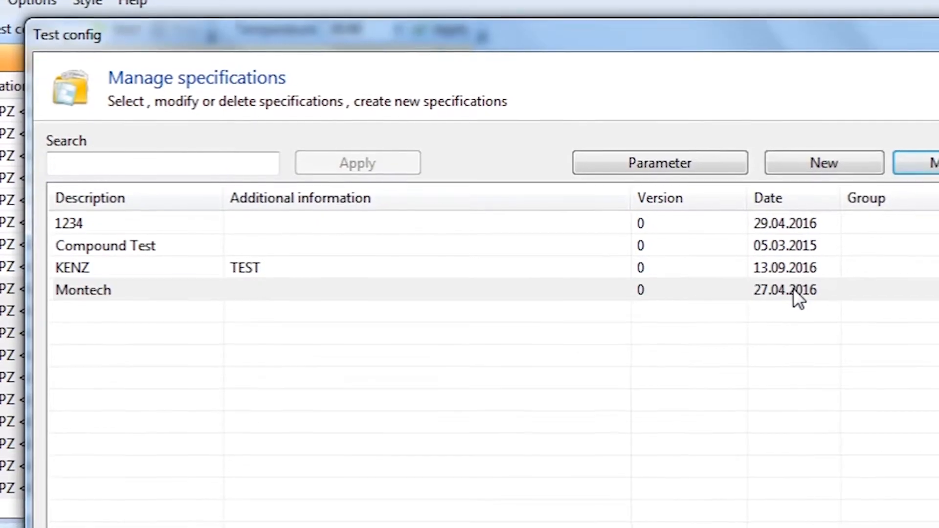
pyautogui.click(658, 164)
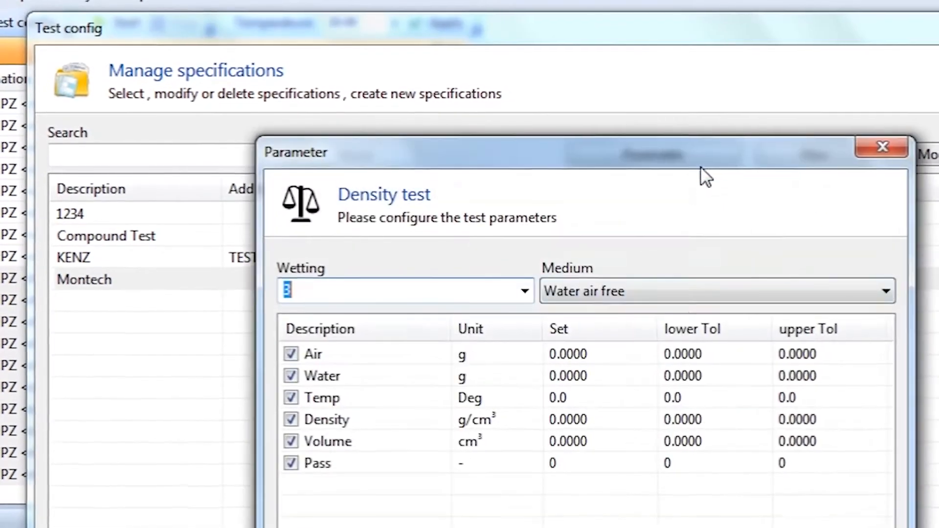
pyautogui.click(522, 290)
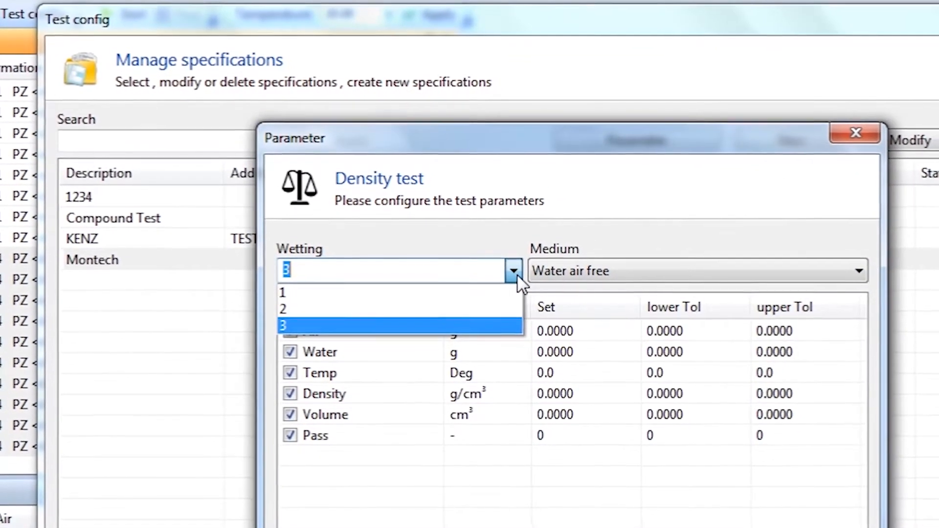
pyautogui.click(841, 271)
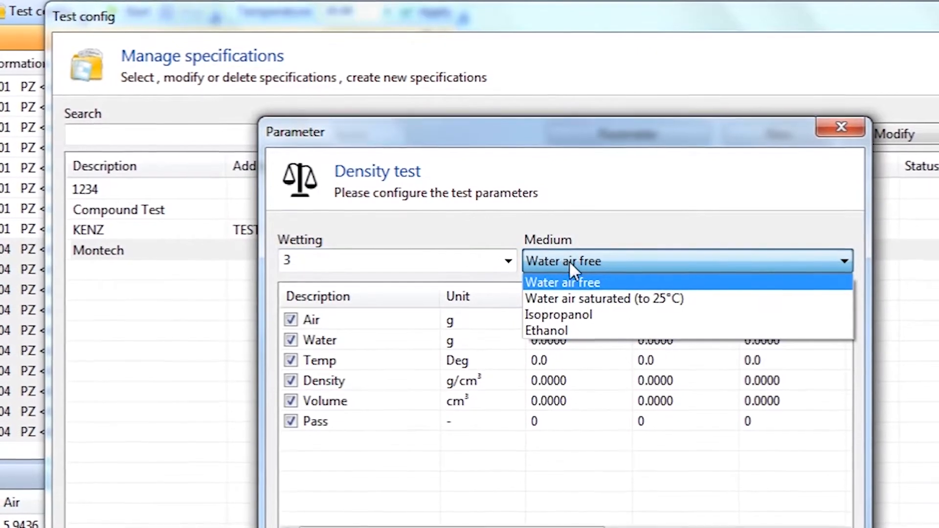
pyautogui.moveTo(550, 303)
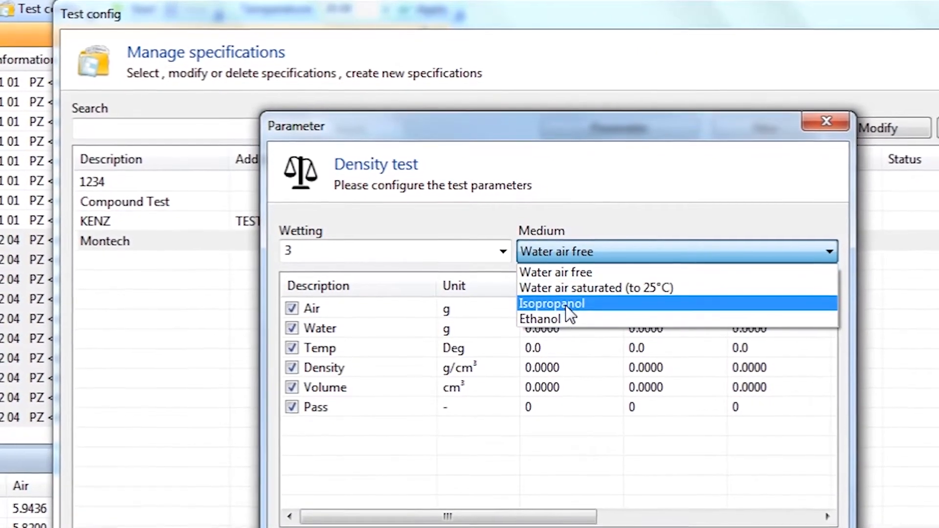
pyautogui.click(550, 303)
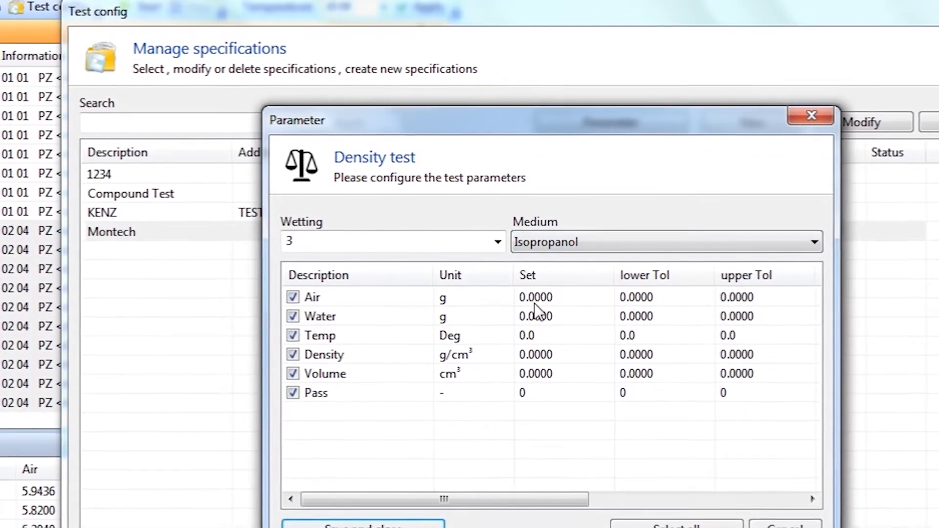